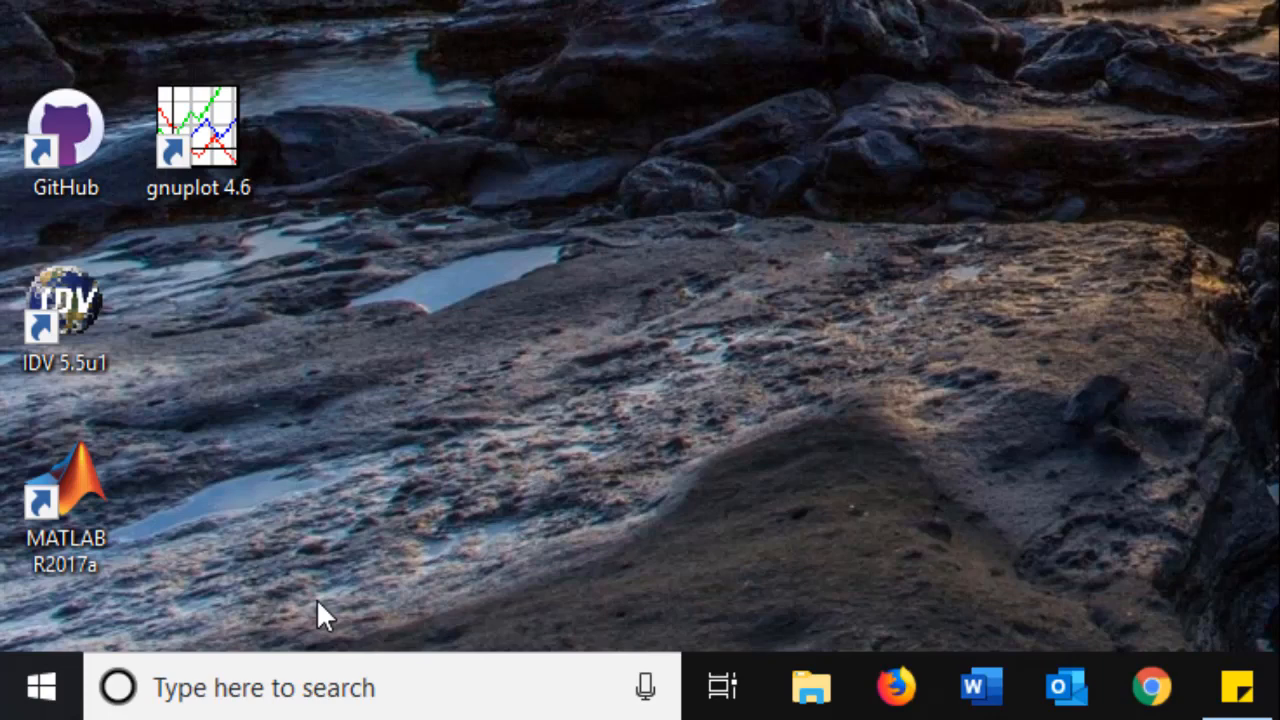
mouse_move(280, 570)
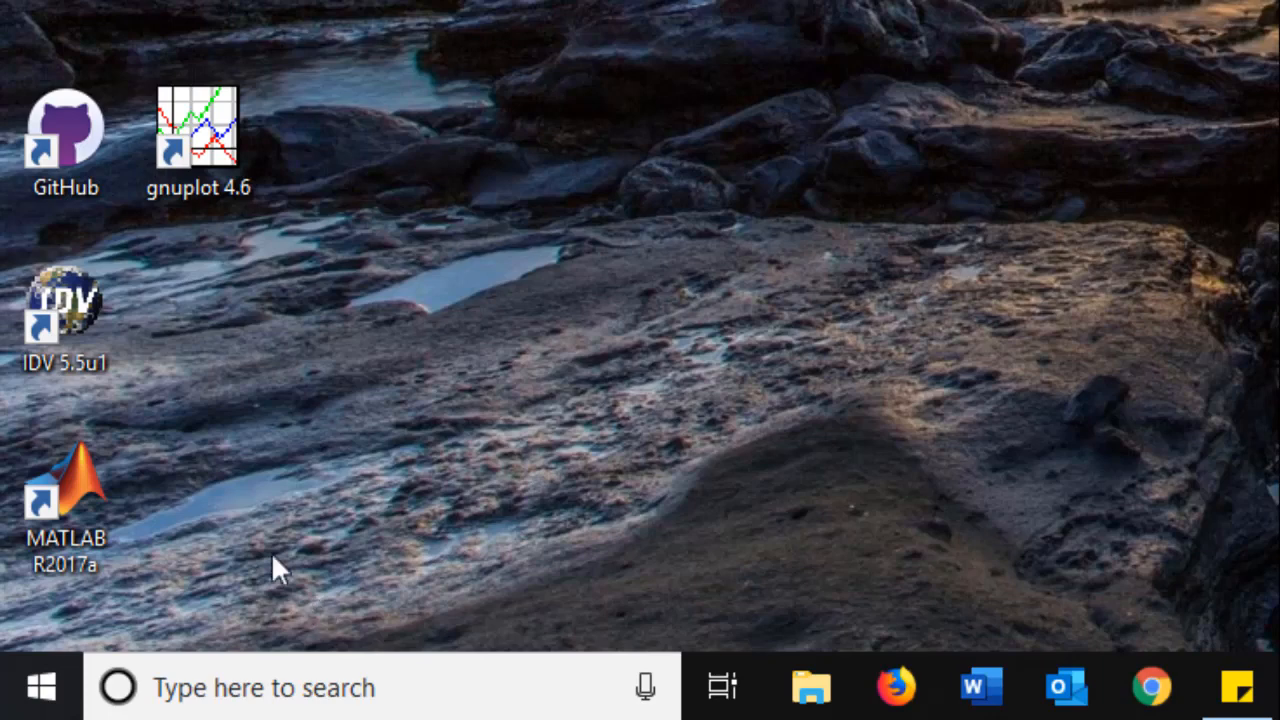
- Open a Finder window on Applications and search for 'idv' to find the IDV_5.5 folder
left_click(58, 320)
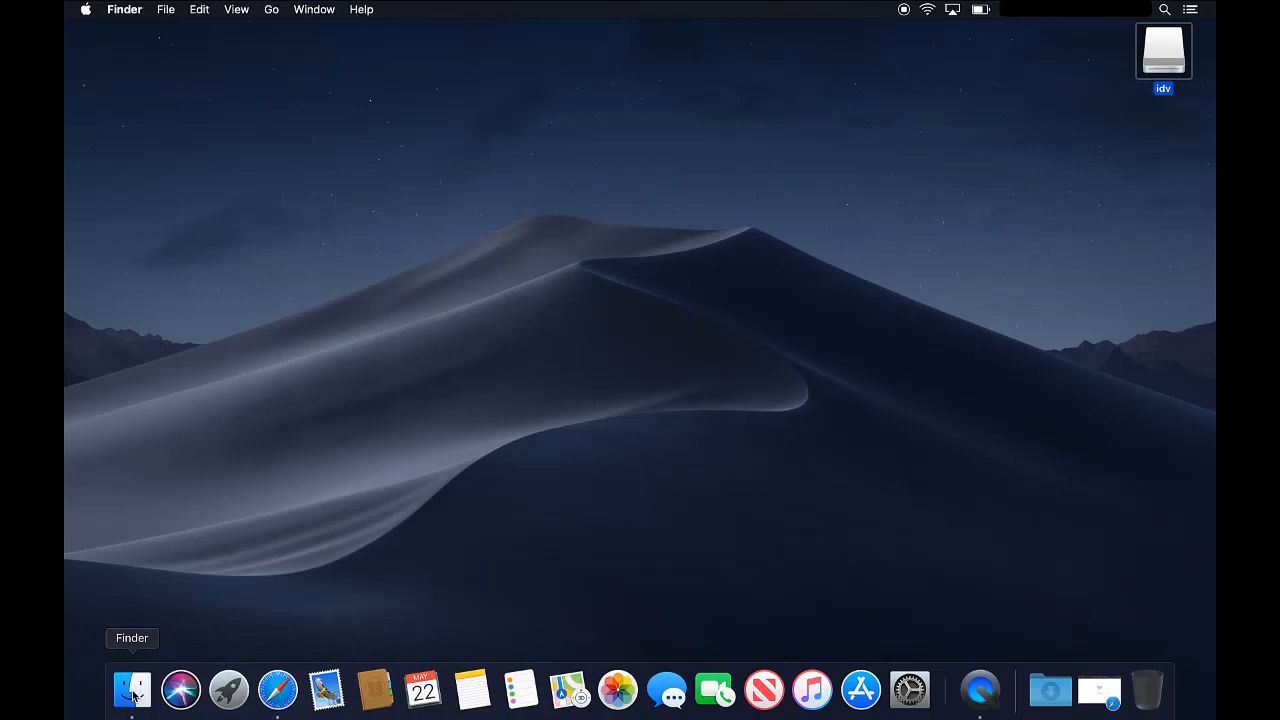
left_click(131, 692)
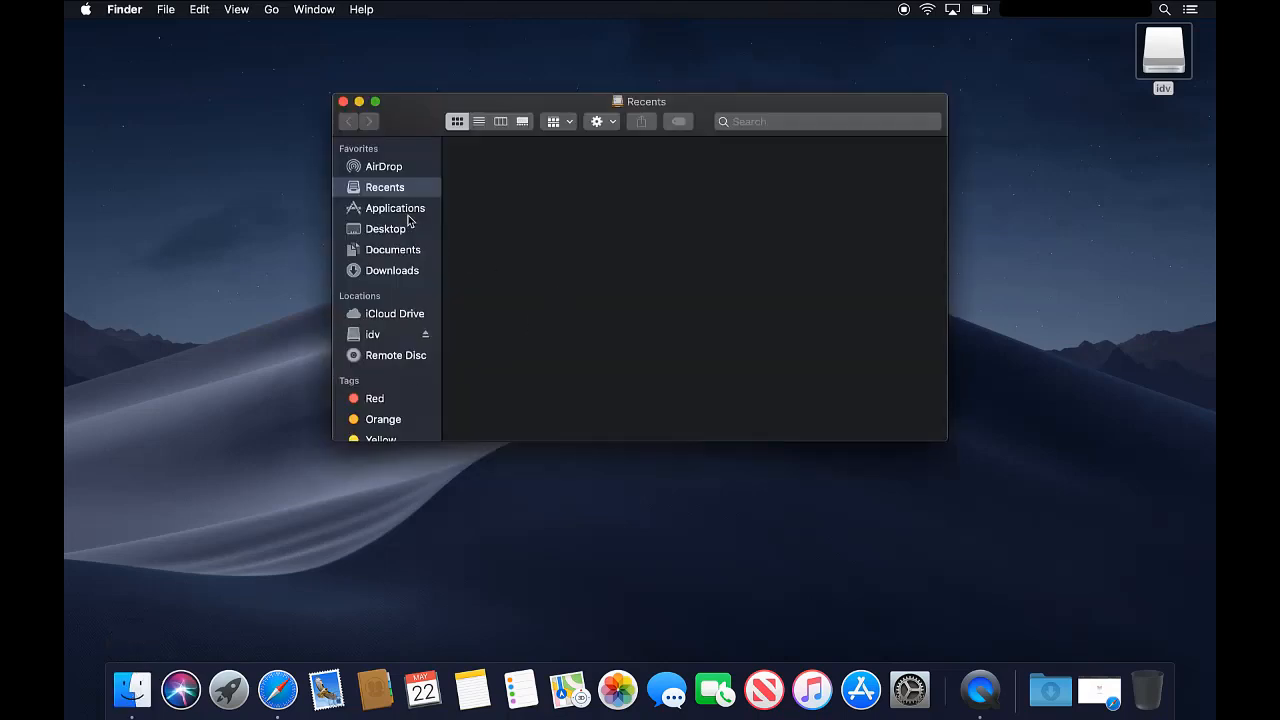
left_click(394, 208)
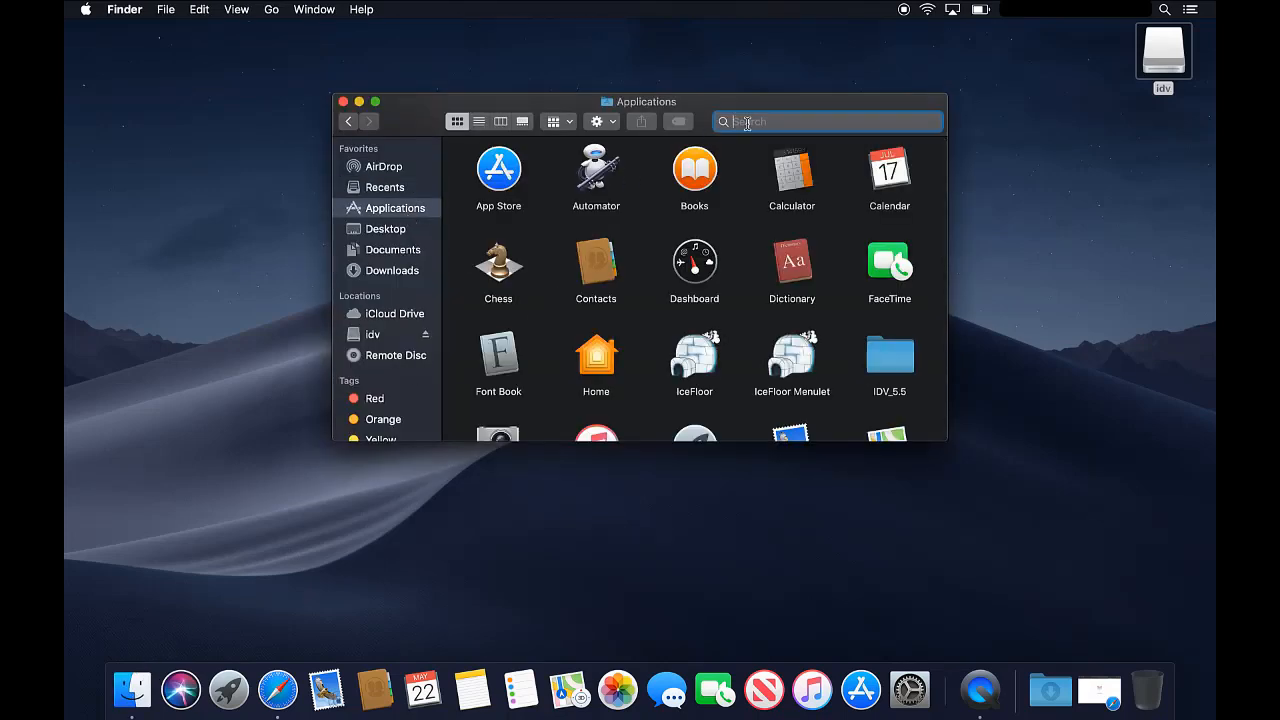
type("idv")
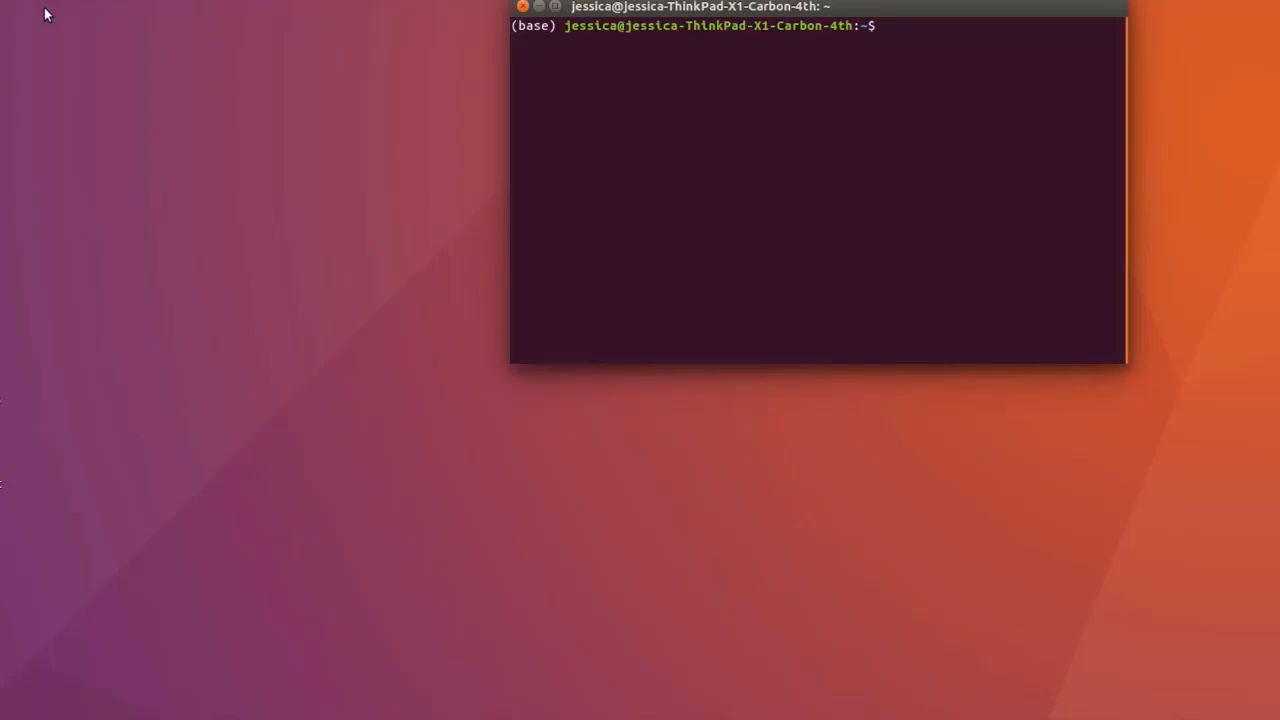
- Change into IDV_5.5u1/ in Terminal and launch IDV with ./run
type("cd")
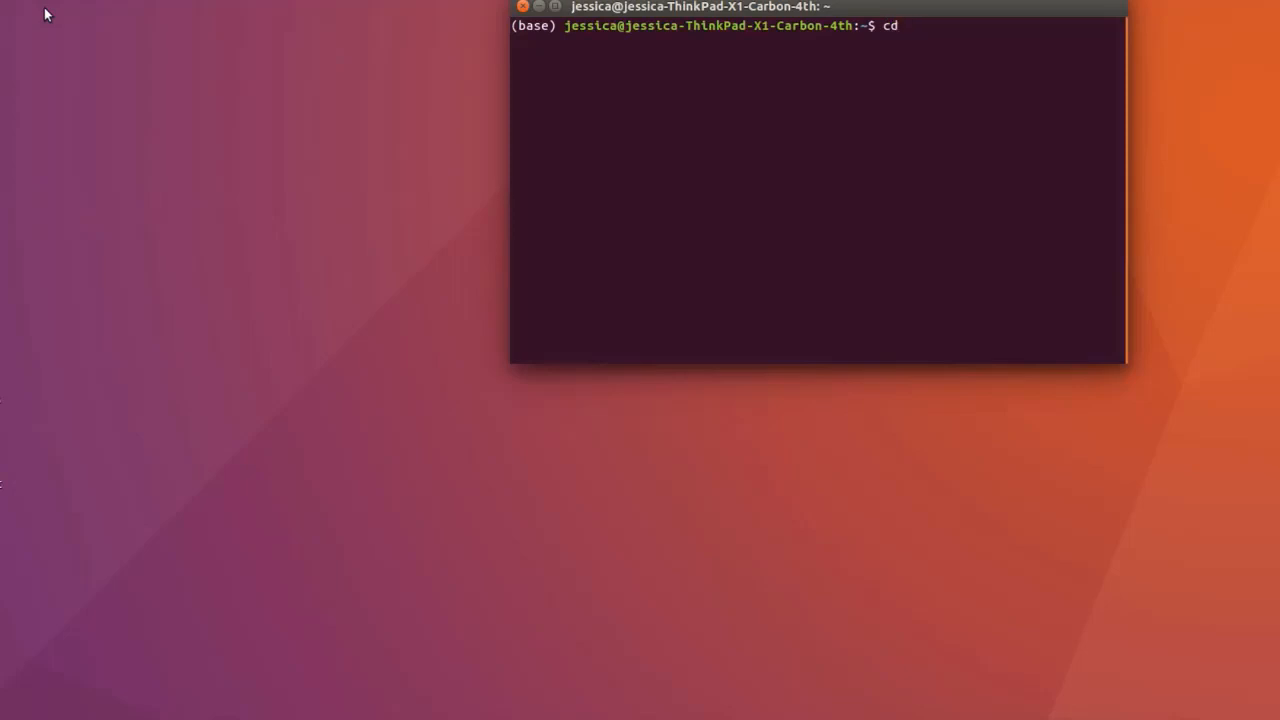
type("ID")
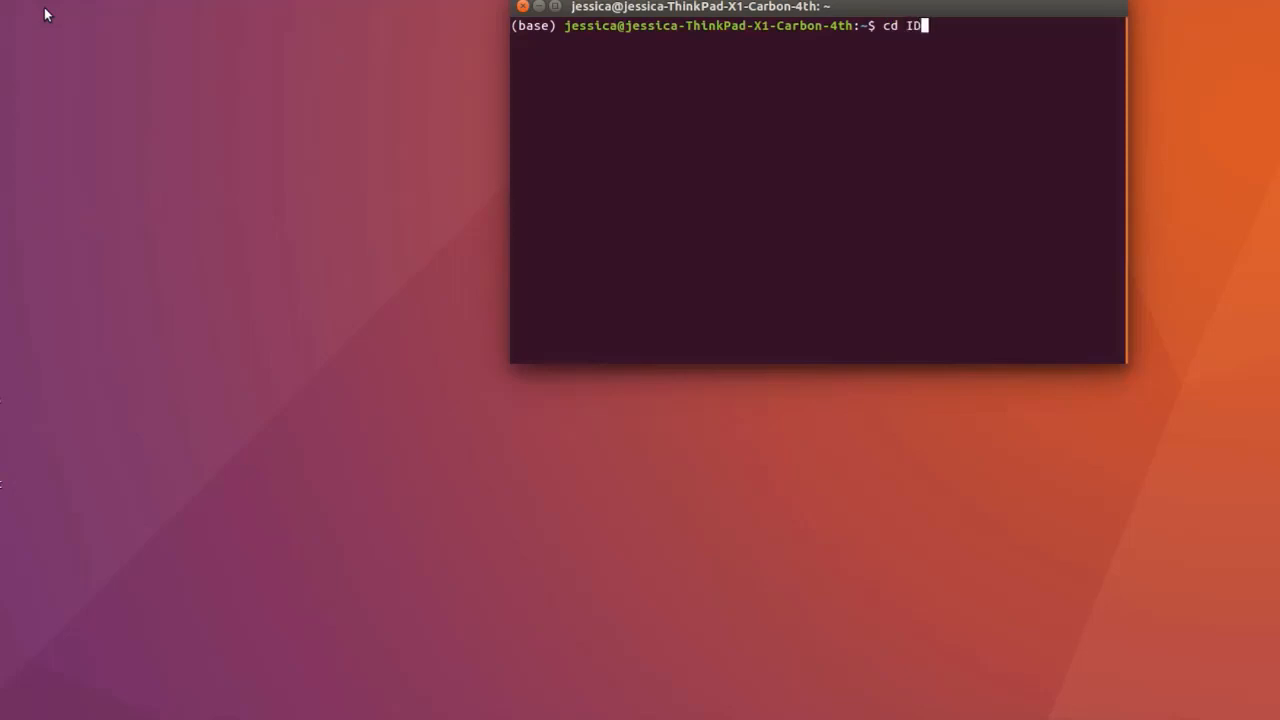
type("V_5.5u1/")
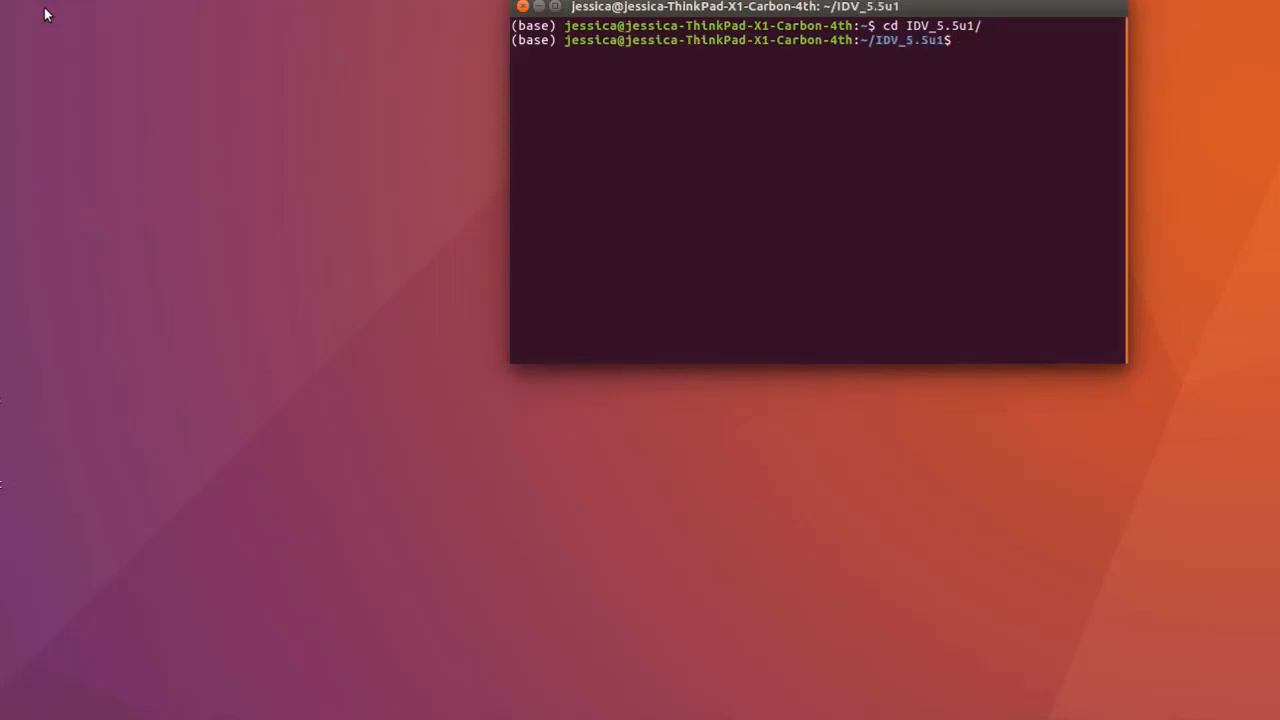
type(".")
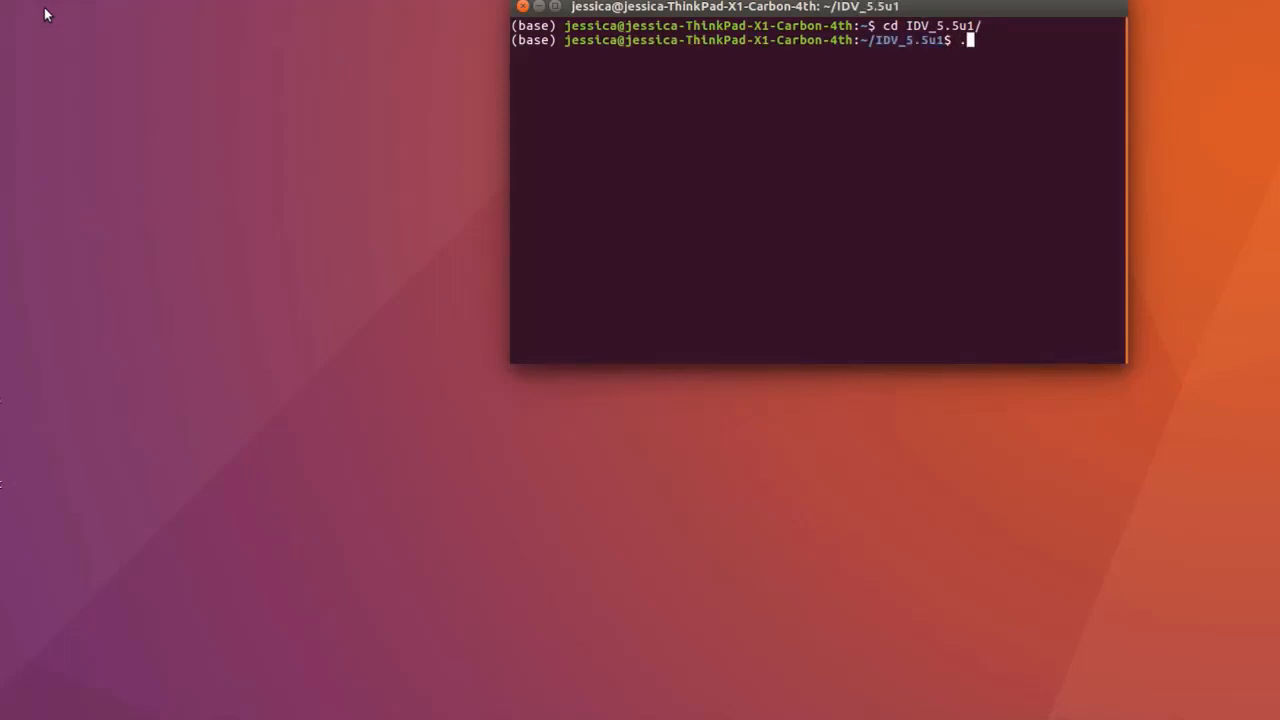
type("/run")
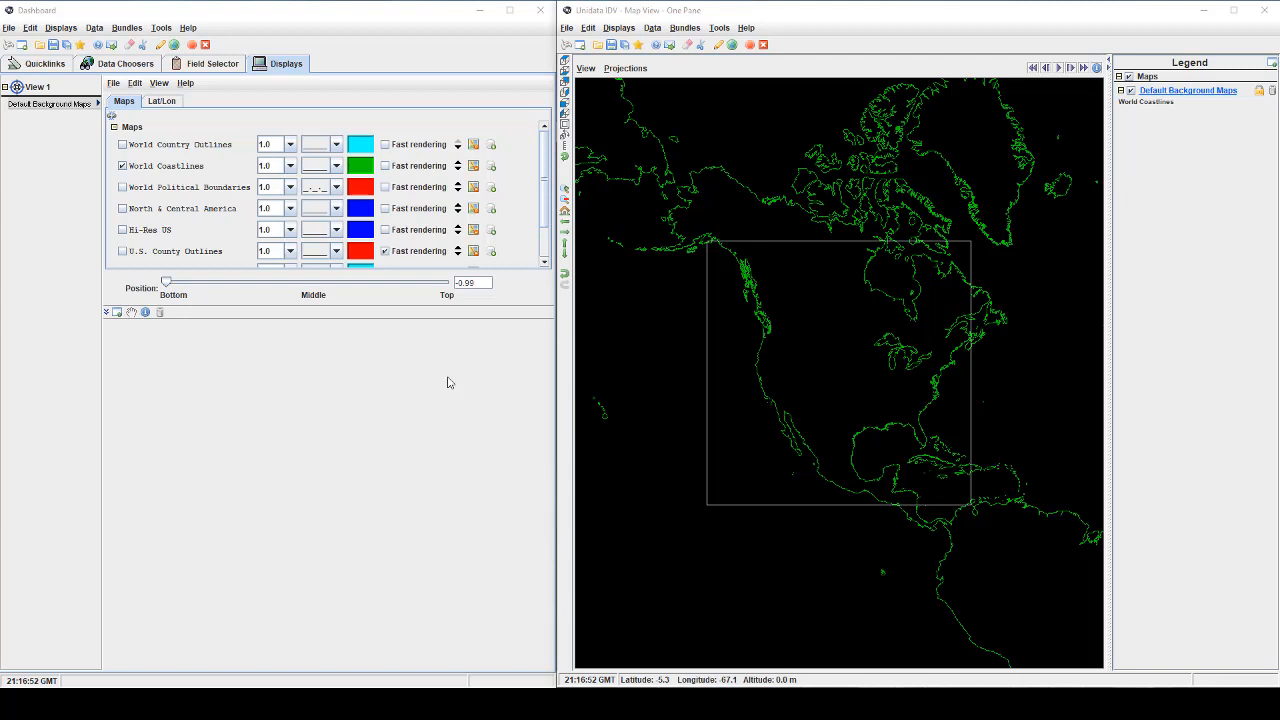
- Switch the Dashboard to the Data Choosers tab to show the local file browser
left_click(124, 63)
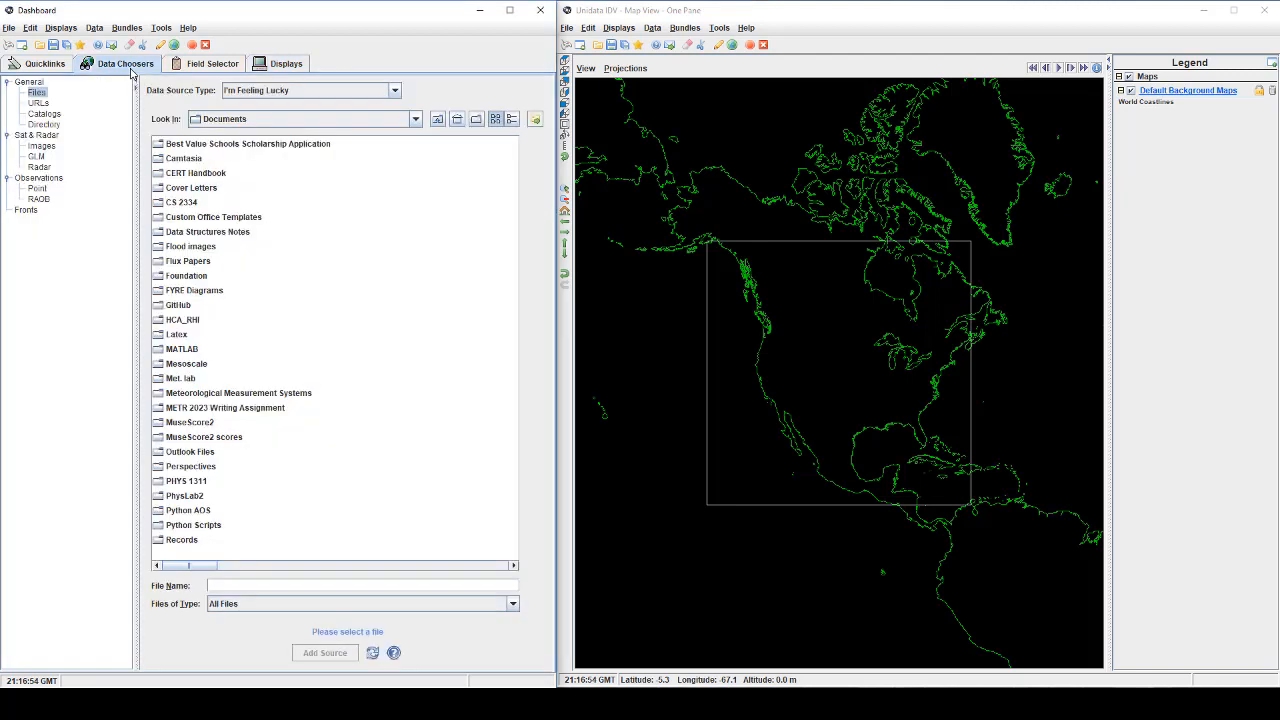